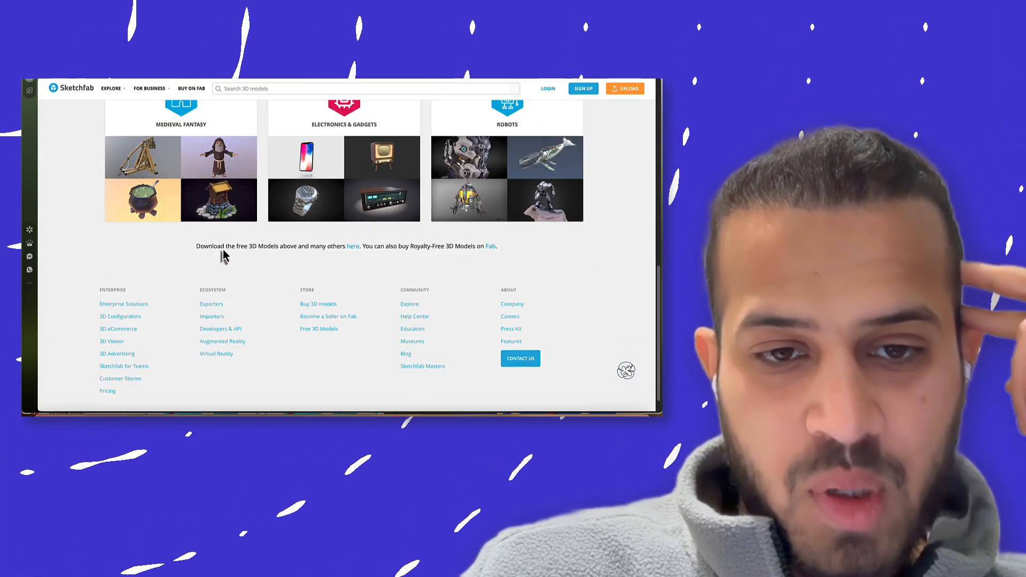
Step: Scroll up the Sketchfab page to reach the 'Search 3D models' field
{"action": "scroll", "scroll_direction": "up", "scroll_amount": 3}
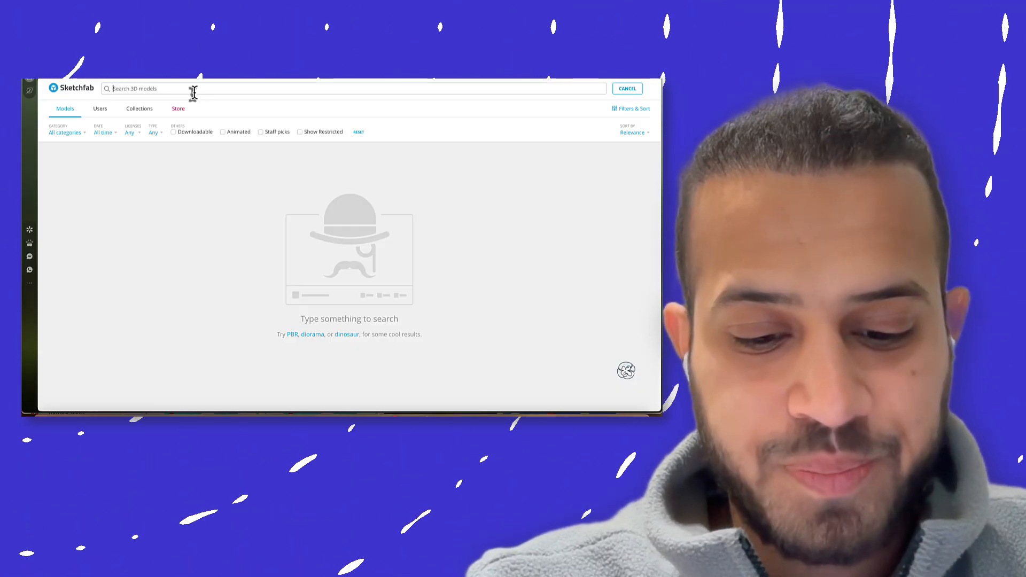
Step: Search for 'train' and scroll the results to the Downloadable filter
{"action": "type", "text": "train"}
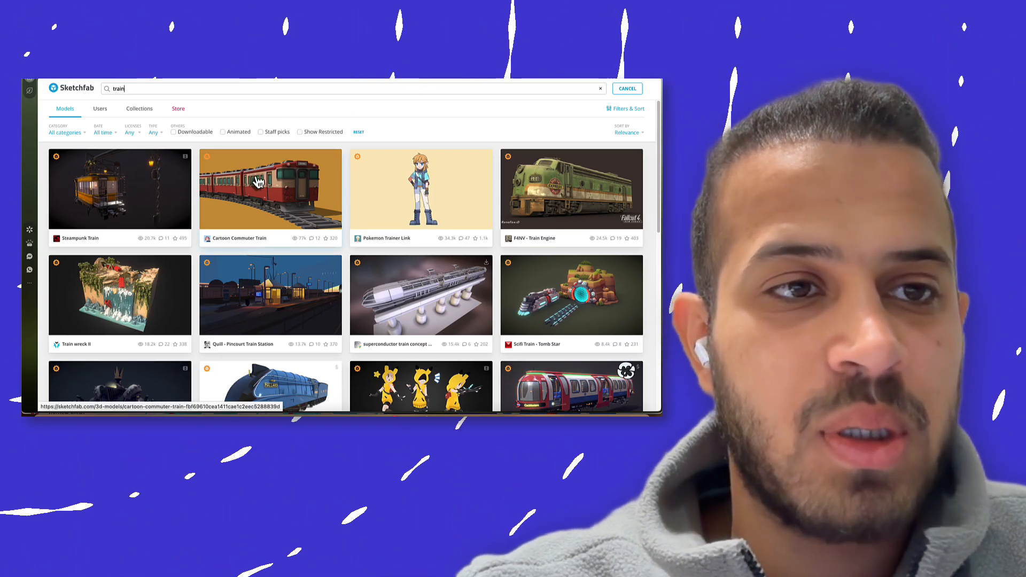
{"action": "scroll", "scroll_direction": "up", "scroll_amount": 3}
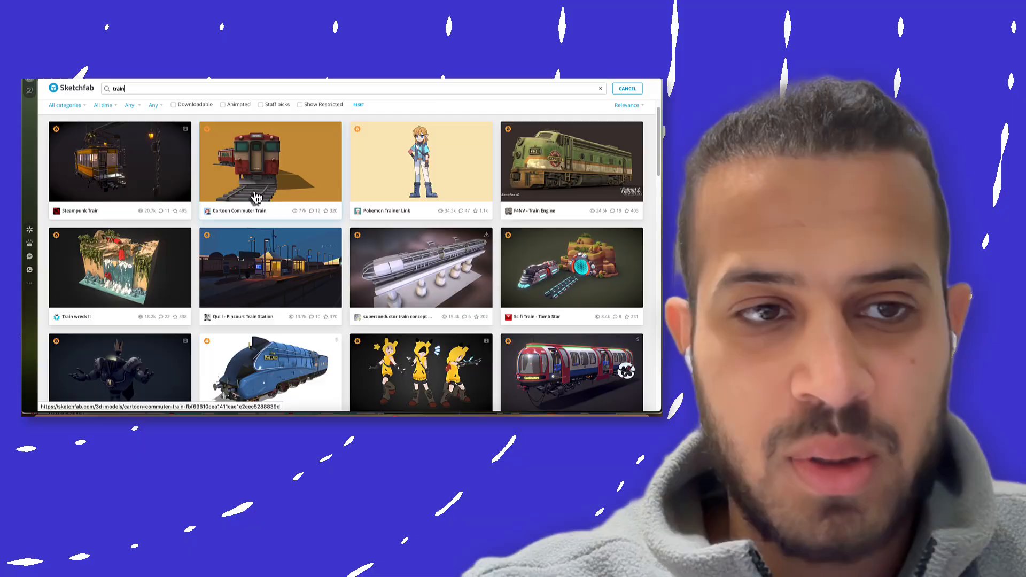
{"action": "scroll", "scroll_direction": "down", "scroll_amount": 3}
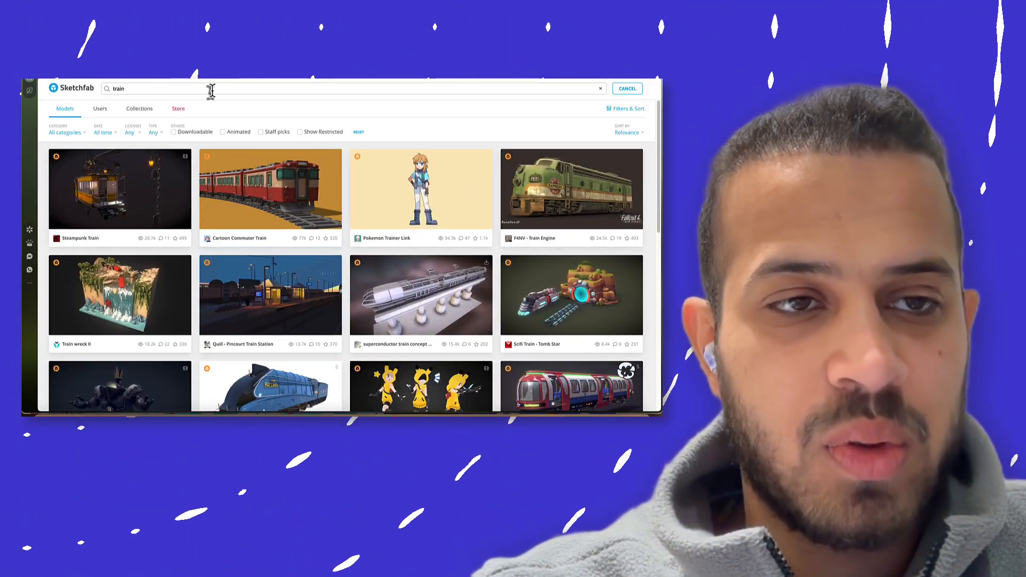
{"action": "mouse_move", "coordinate": [220, 111]}
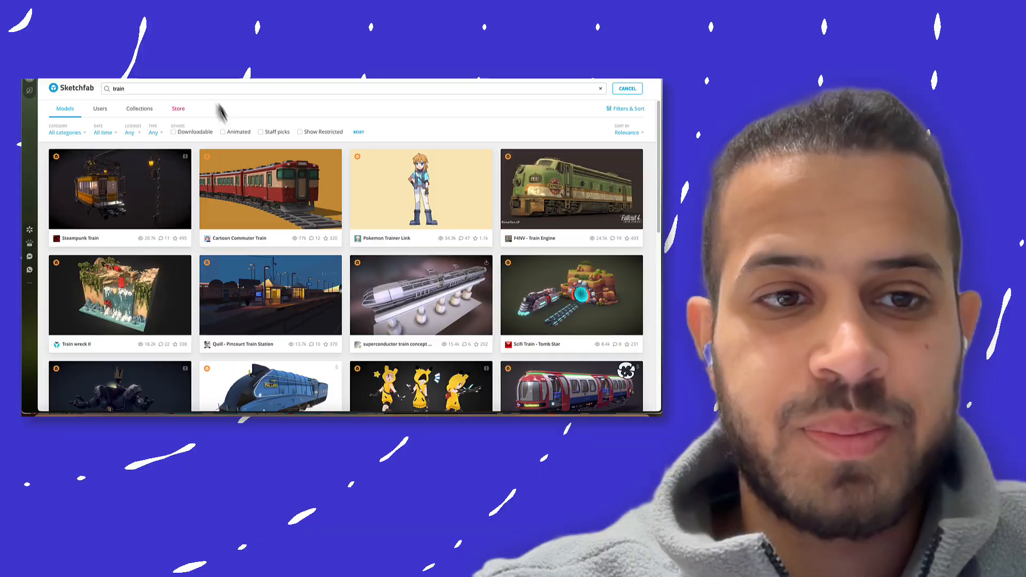
{"action": "scroll", "scroll_direction": "down", "scroll_amount": 3}
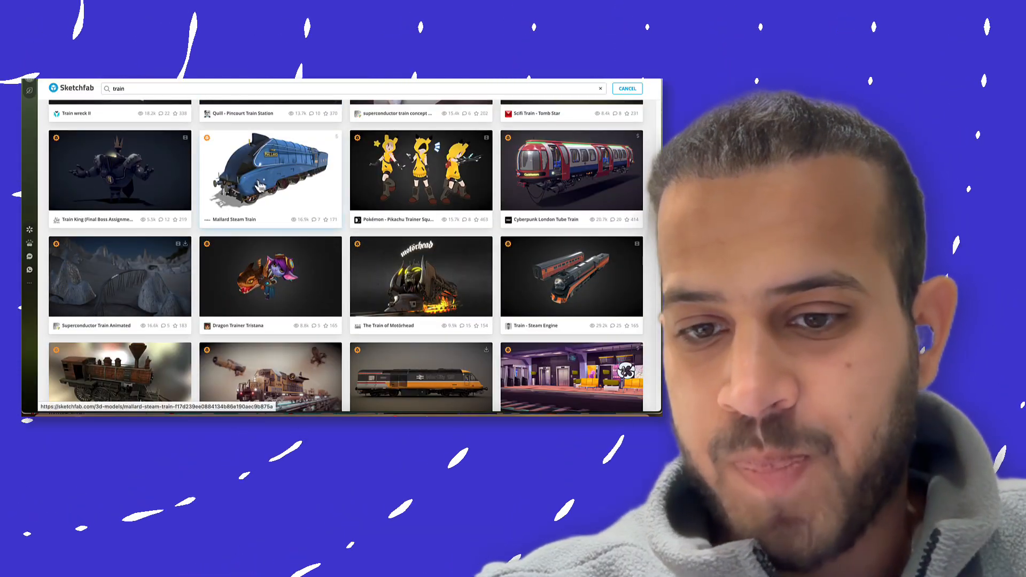
{"action": "scroll", "scroll_direction": "down", "scroll_amount": 3}
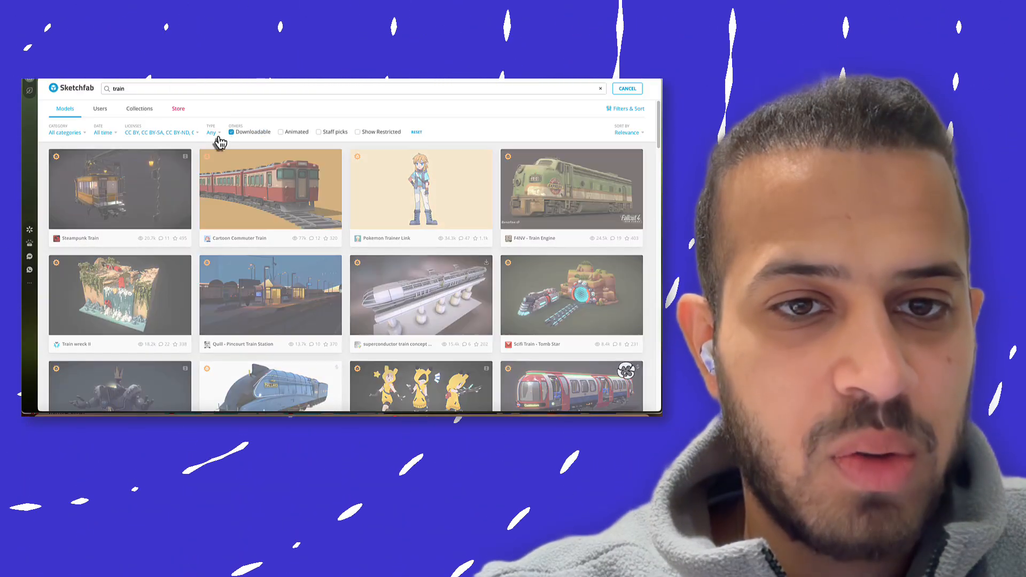
Step: Scroll through the downloadable train results toward the 'Train' model card
{"action": "scroll", "scroll_direction": "down", "scroll_amount": 3}
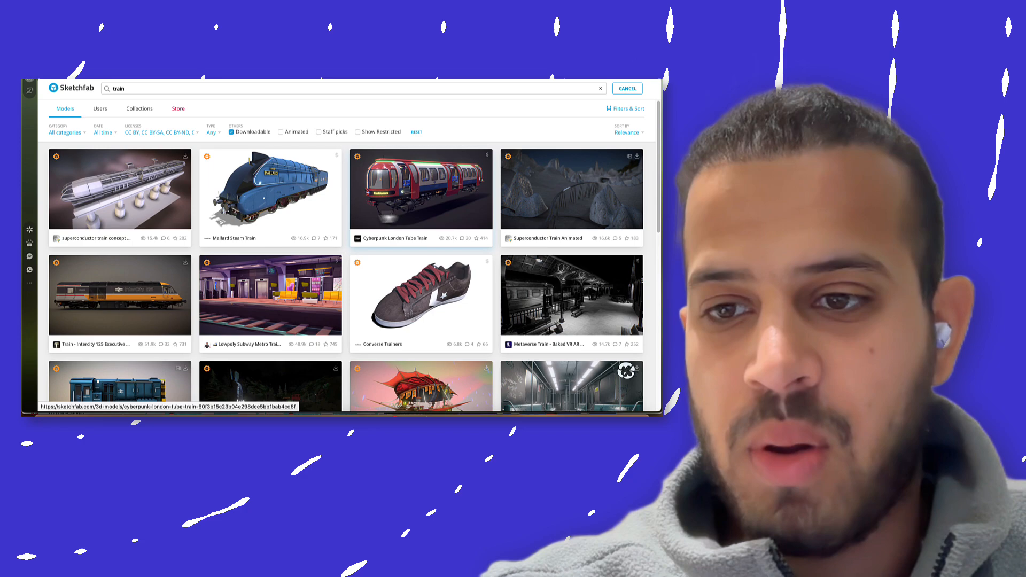
{"action": "scroll", "scroll_direction": "down", "scroll_amount": 3}
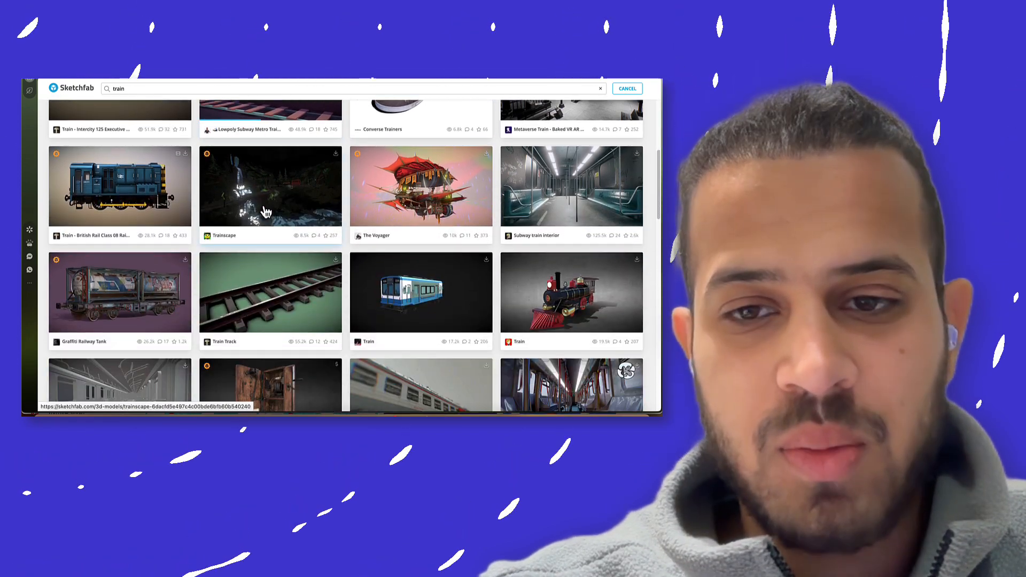
{"action": "scroll", "scroll_direction": "down", "scroll_amount": 3}
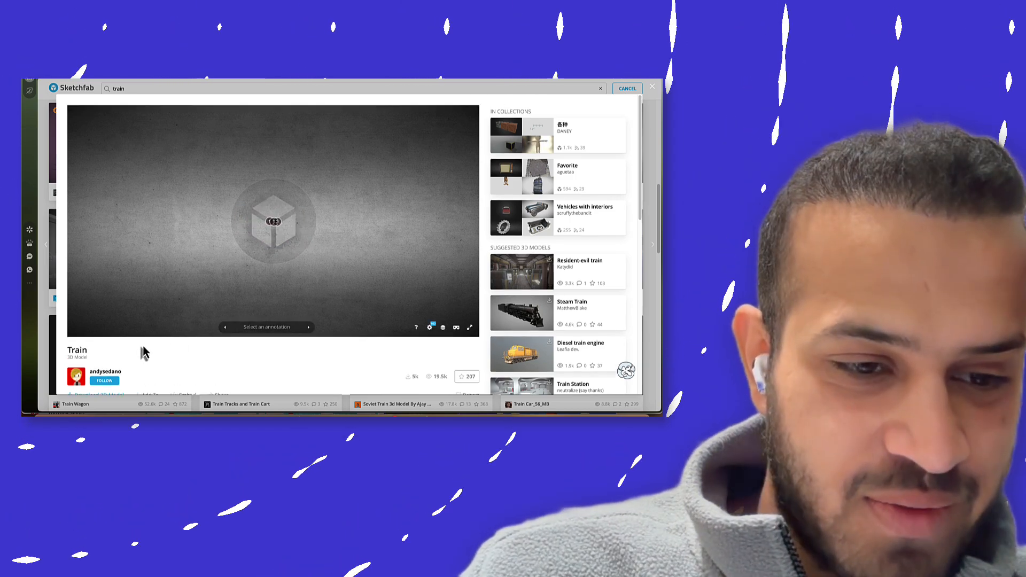
Step: Try 'Download 3D Model' on Train, then close the Log in dialog
{"action": "scroll", "scroll_direction": "down", "scroll_amount": 3}
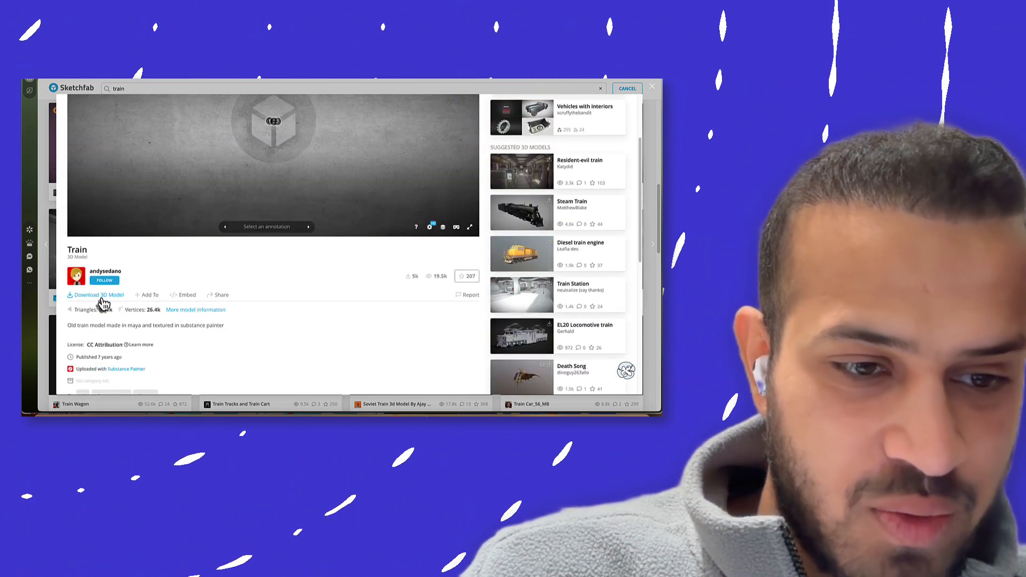
{"action": "left_click", "coordinate": [98, 295]}
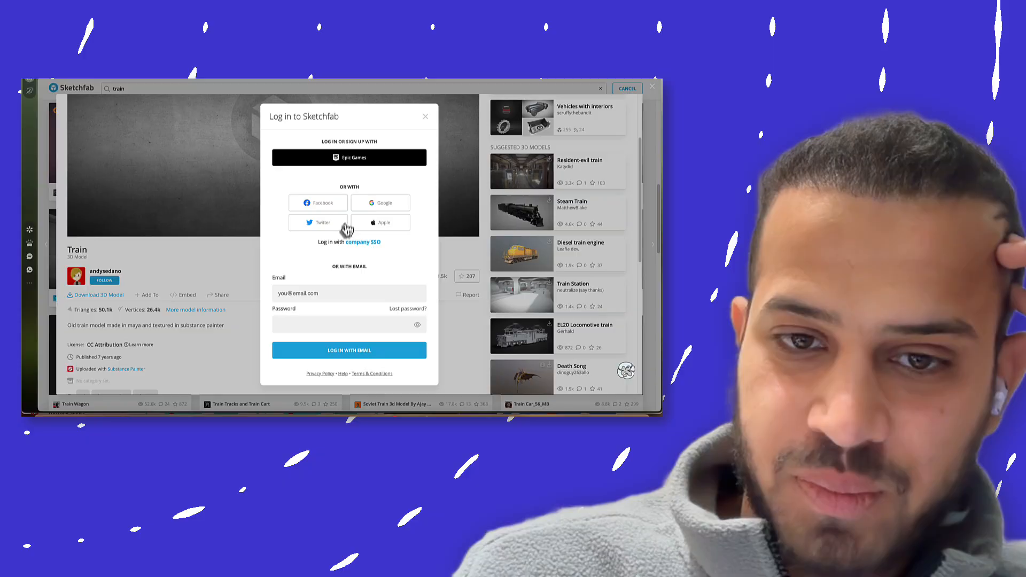
{"action": "mouse_move", "coordinate": [327, 193]}
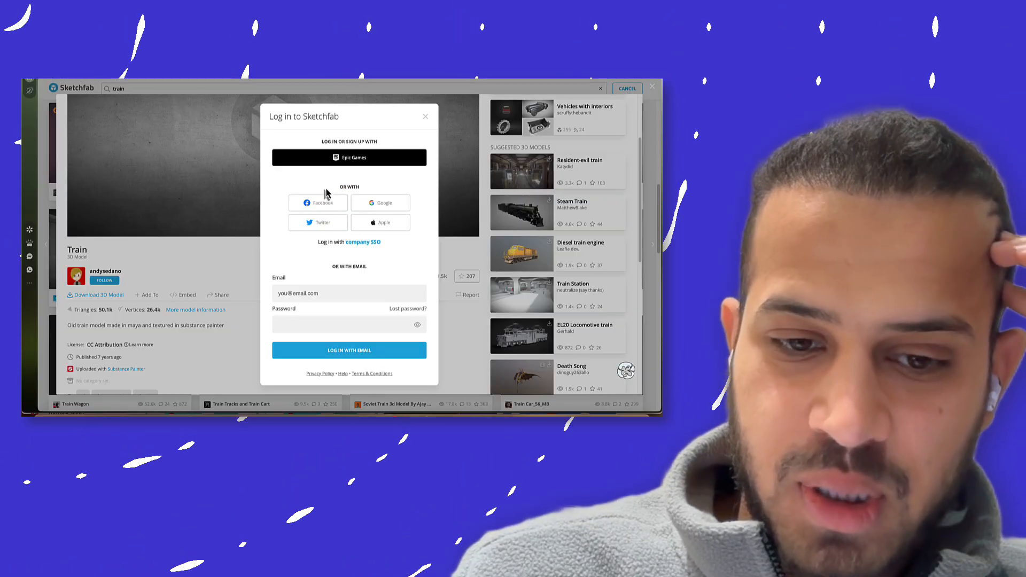
{"action": "left_click", "coordinate": [349, 350]}
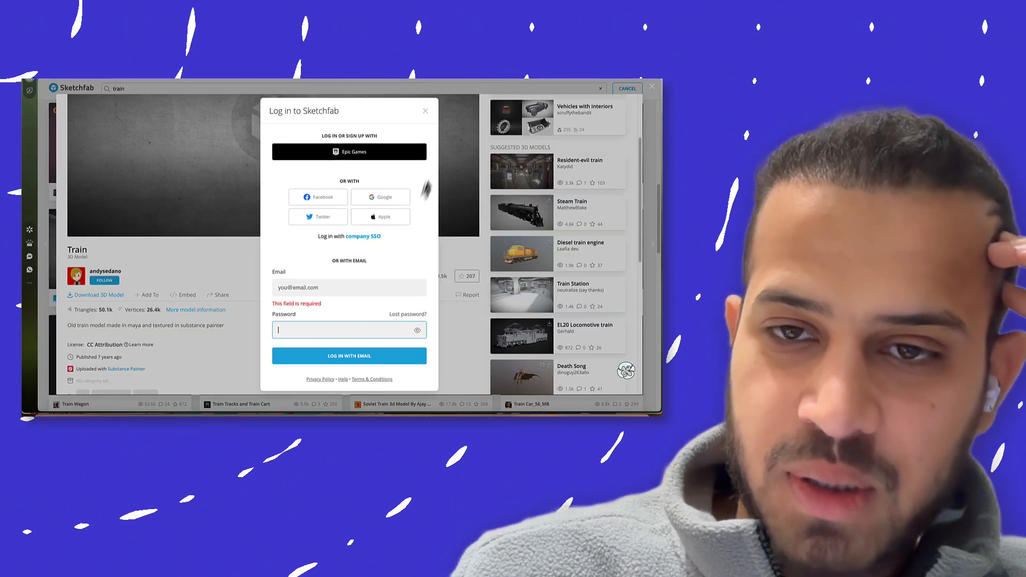
{"action": "left_click", "coordinate": [425, 111]}
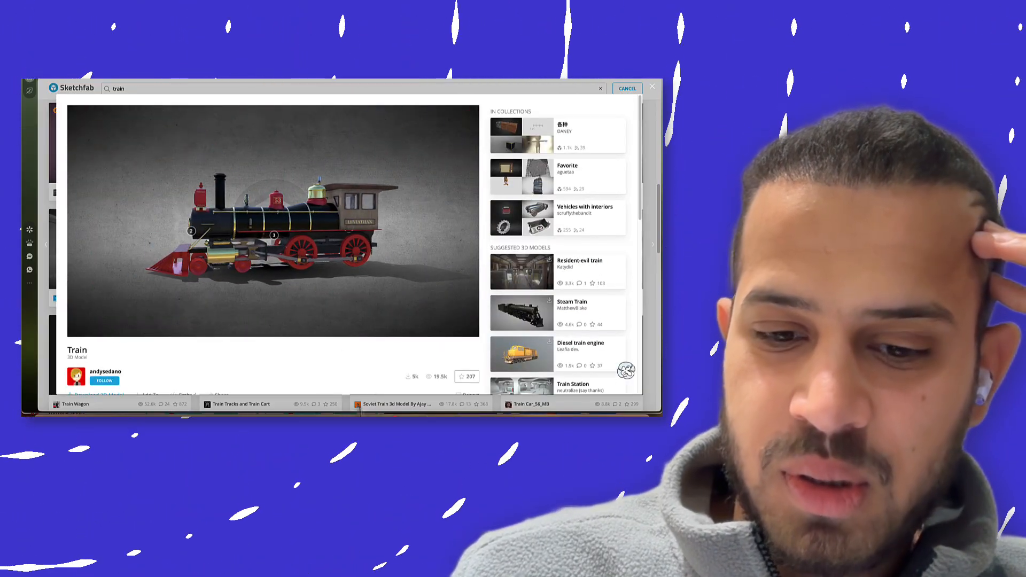
{"action": "mouse_move", "coordinate": [297, 256]}
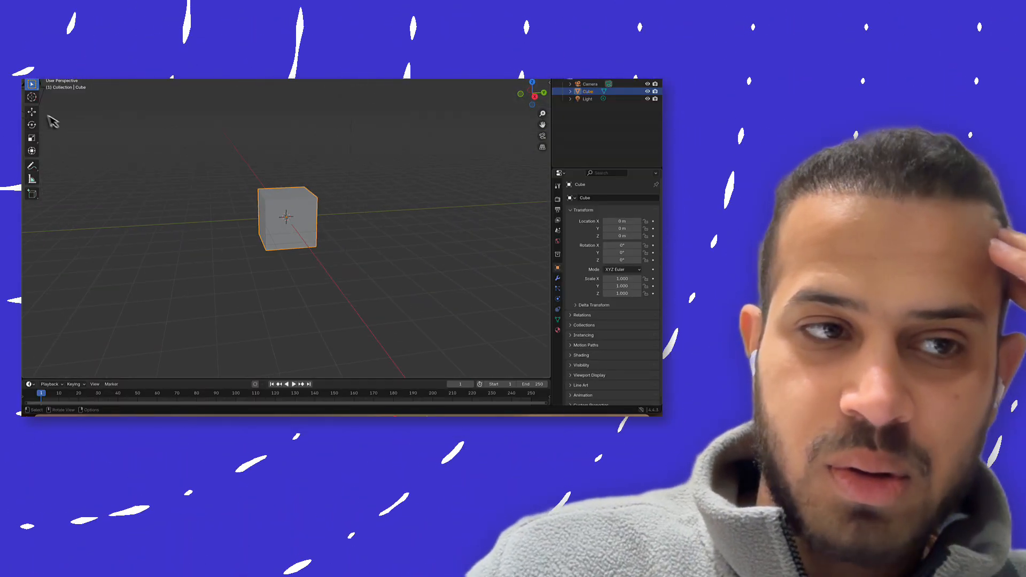
Step: Grab the default cube with G and drop it slightly away from the origin
{"action": "key", "text": "g"}
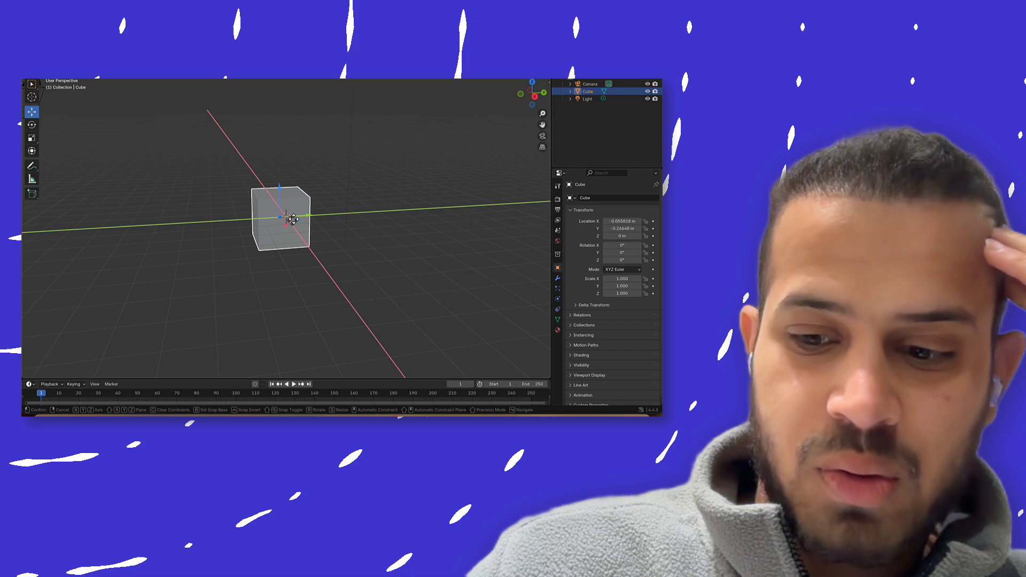
{"action": "left_click", "coordinate": [292, 210]}
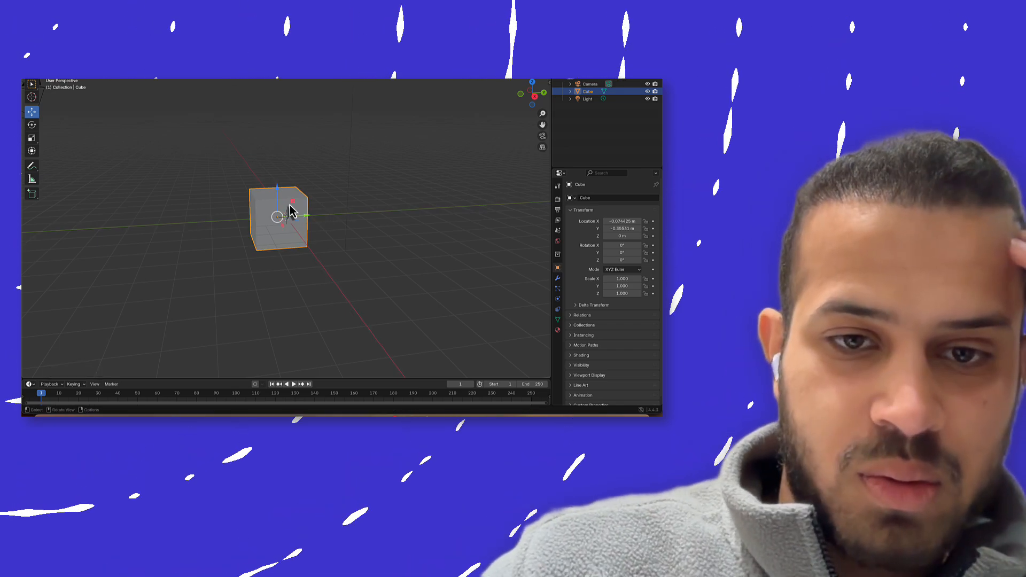
{"action": "right_click", "coordinate": [292, 212]}
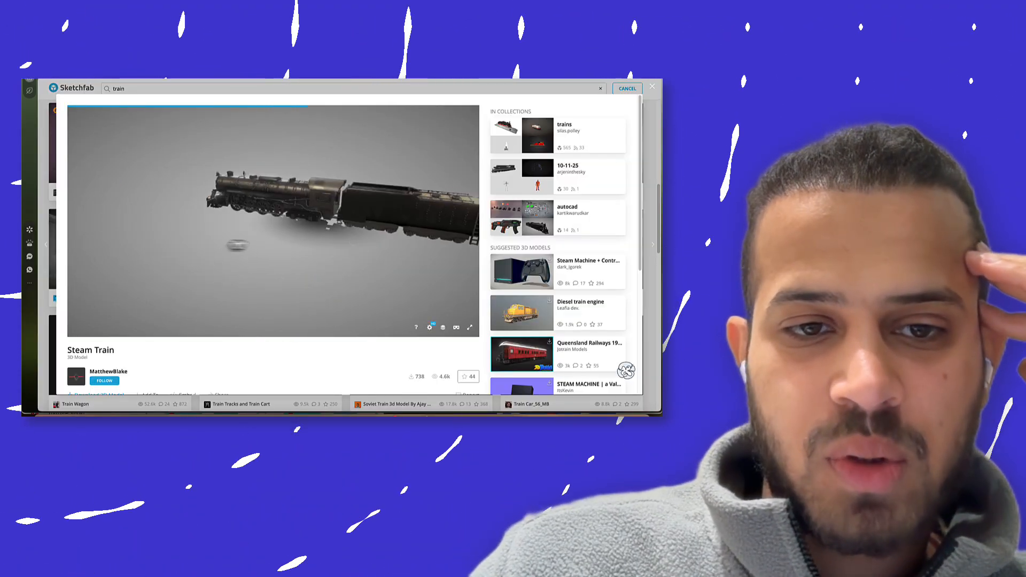
Step: Open the Western Cowboy (Rigged) model from a collection linked on Steam Train's page
{"action": "scroll", "scroll_direction": "down", "scroll_amount": 3}
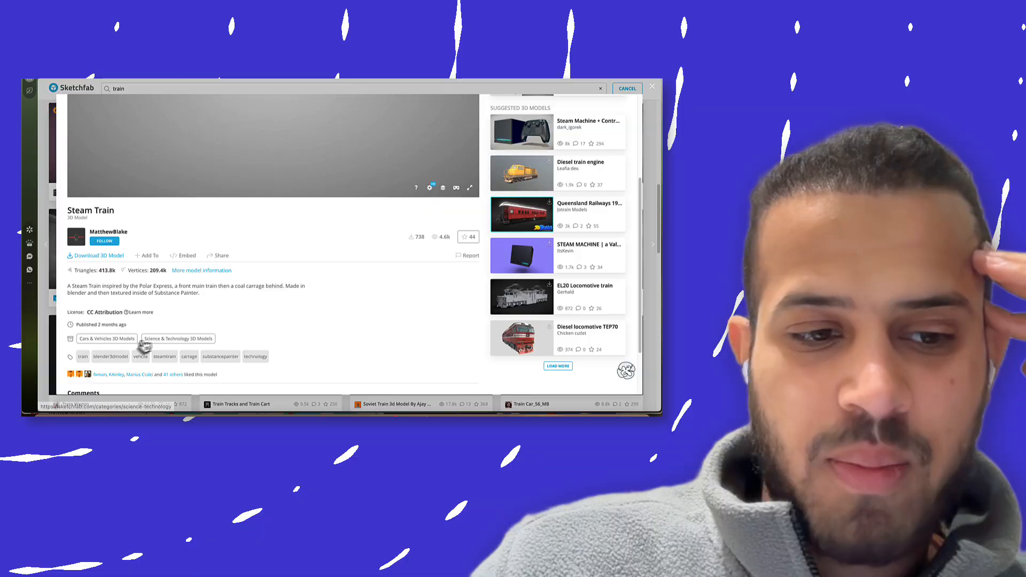
{"action": "left_click", "coordinate": [625, 89]}
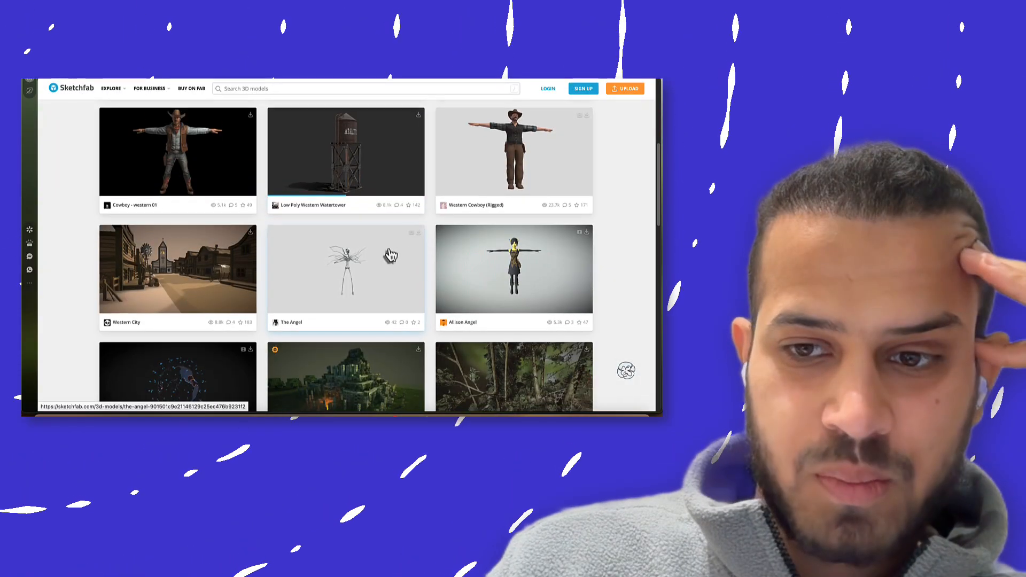
{"action": "left_click", "coordinate": [346, 269]}
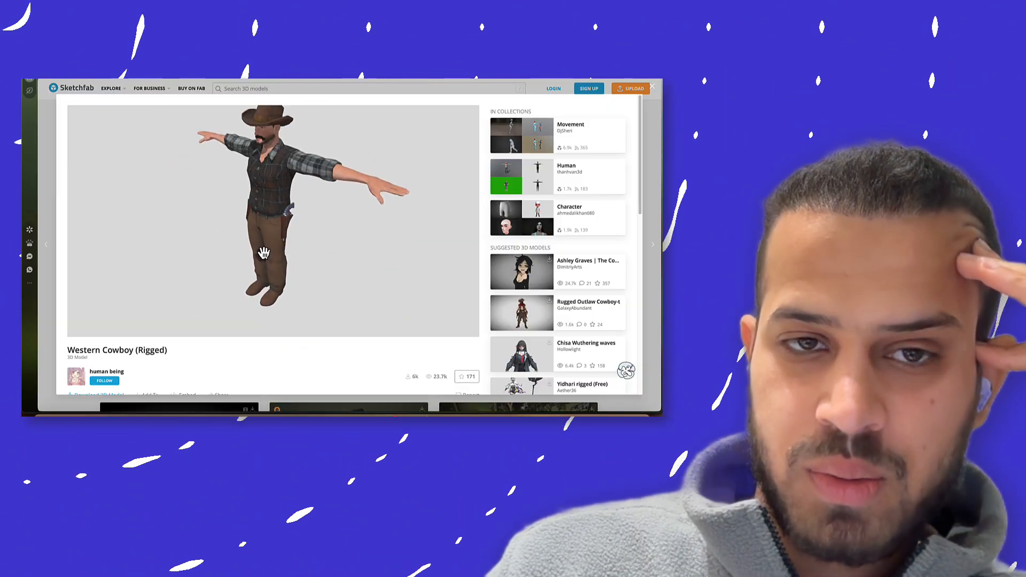
Step: Play the cowboy's animation and scroll through its description, license and comments
{"action": "left_click", "coordinate": [268, 221]}
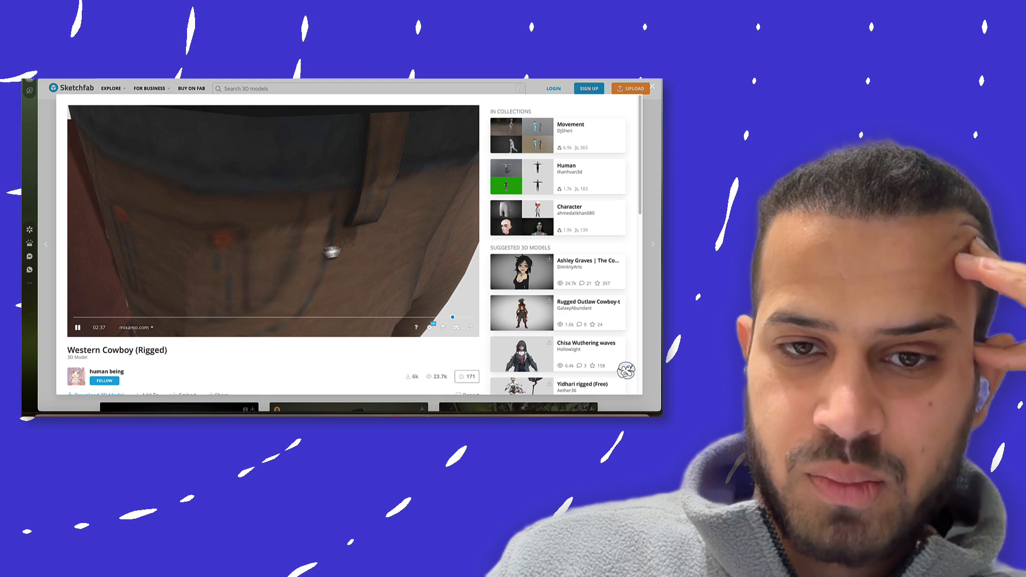
{"action": "scroll", "scroll_direction": "down", "scroll_amount": 3}
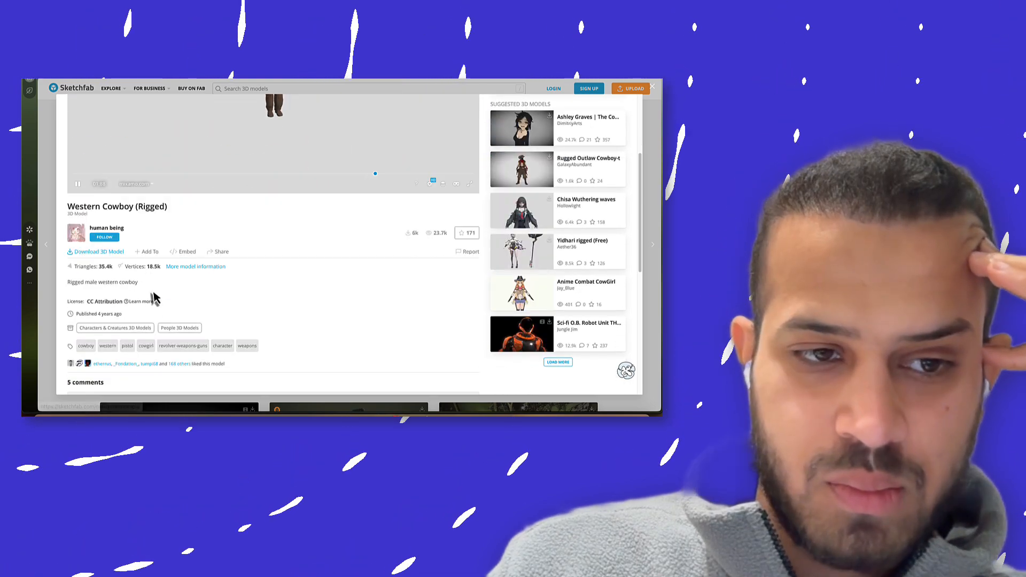
{"action": "scroll", "scroll_direction": "down", "scroll_amount": 3}
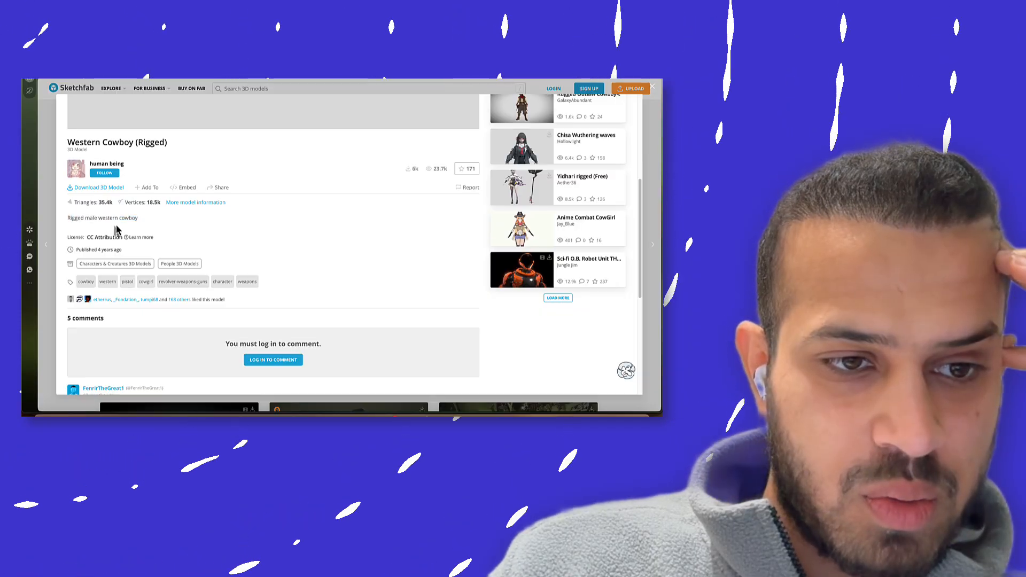
{"action": "scroll", "scroll_direction": "down", "scroll_amount": 3}
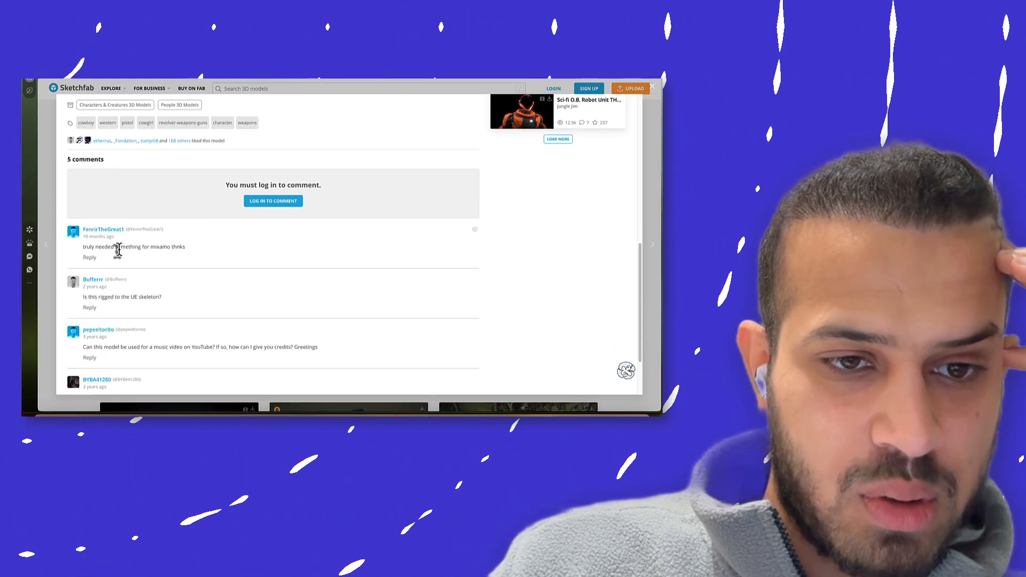
{"action": "scroll", "scroll_direction": "up", "scroll_amount": 3}
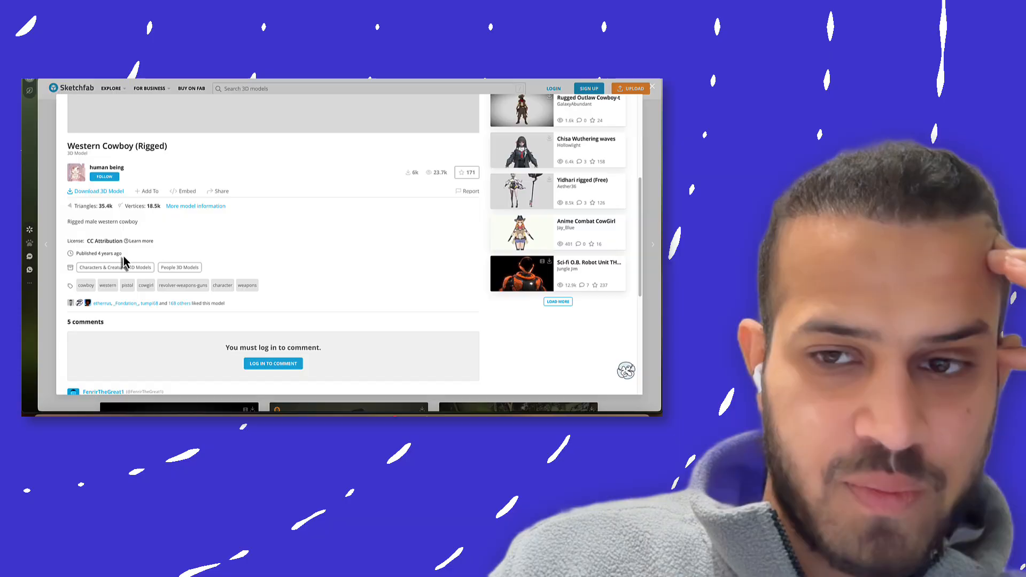
{"action": "scroll", "scroll_direction": "up", "scroll_amount": 3}
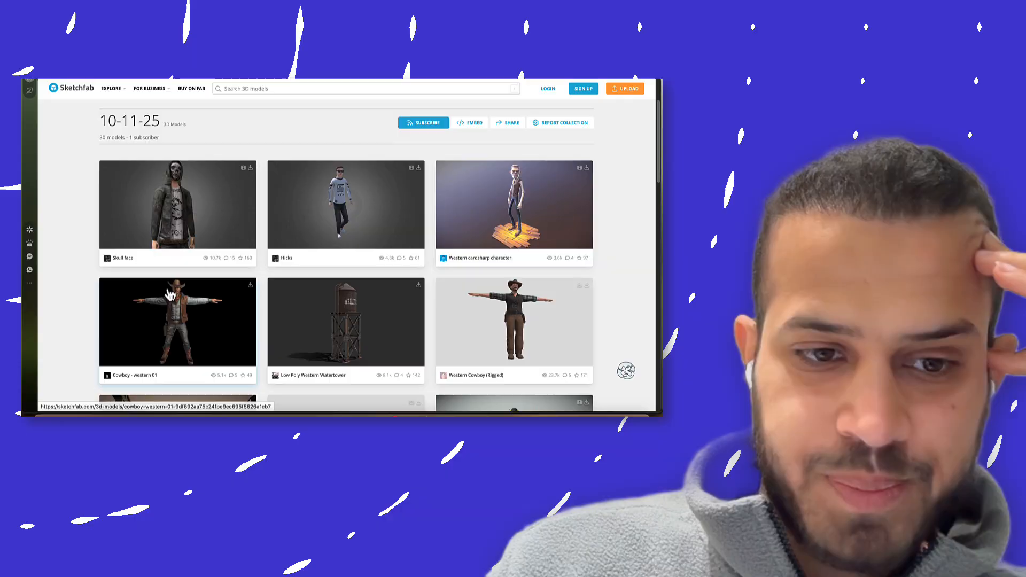
Step: Scroll the 10-11-25 collection grid and open the H1 DASH 9 locomotive
{"action": "scroll", "scroll_direction": "down", "scroll_amount": 3}
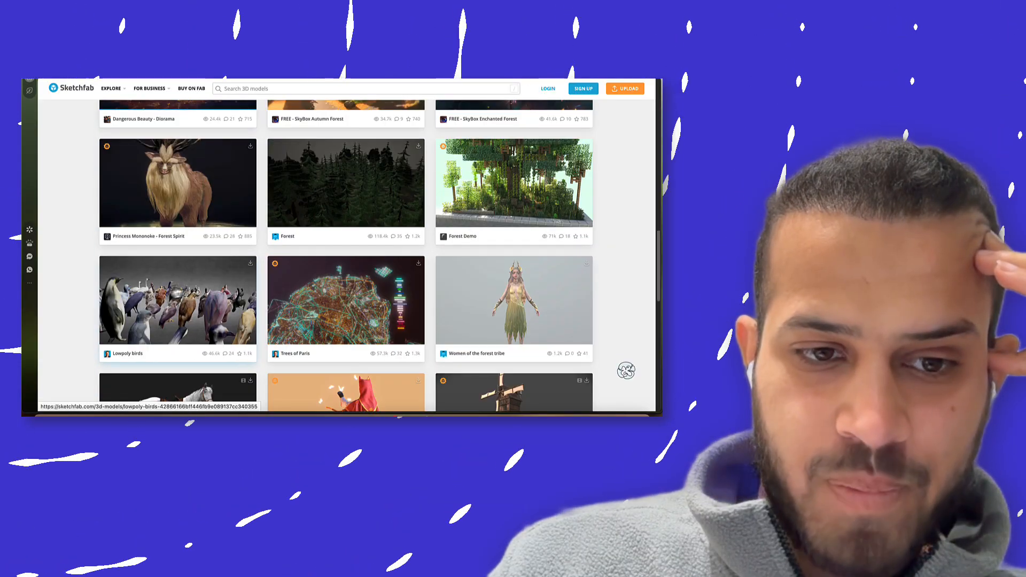
{"action": "scroll", "scroll_direction": "down", "scroll_amount": 3}
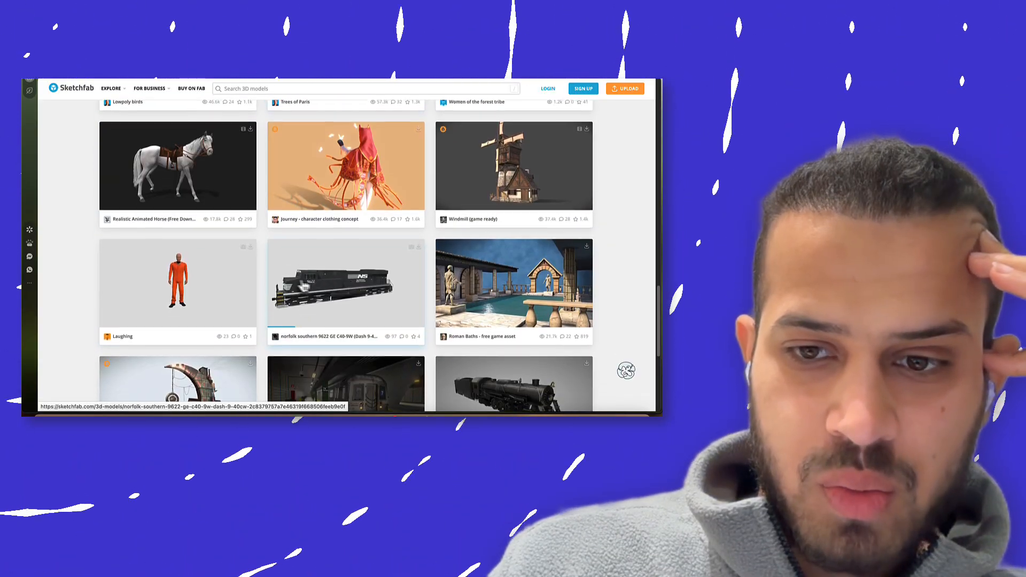
{"action": "left_click", "coordinate": [346, 283]}
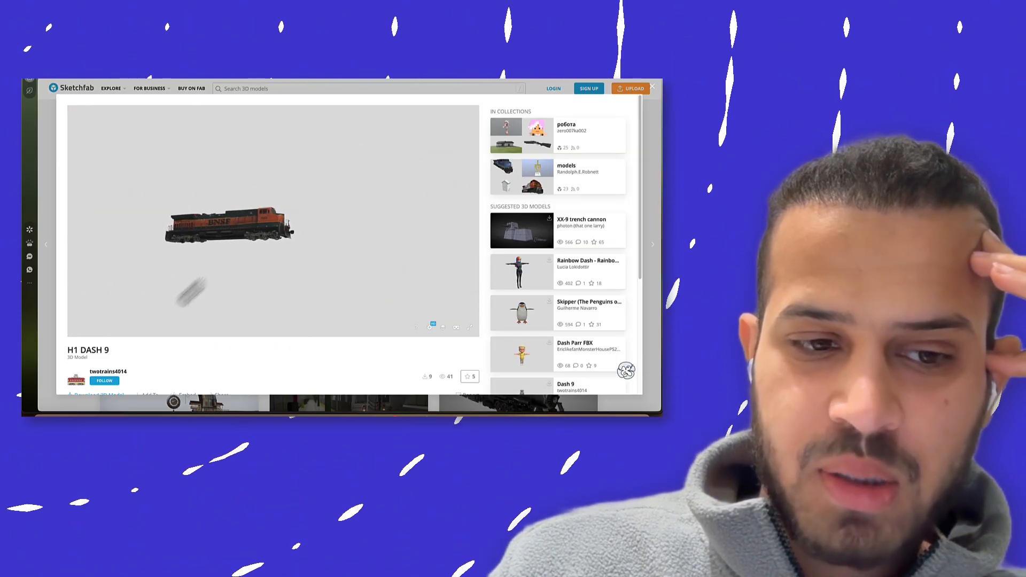
Step: Scroll the H1 DASH 9 page to its details and Suggested 3D Models
{"action": "scroll", "scroll_direction": "down", "scroll_amount": 3}
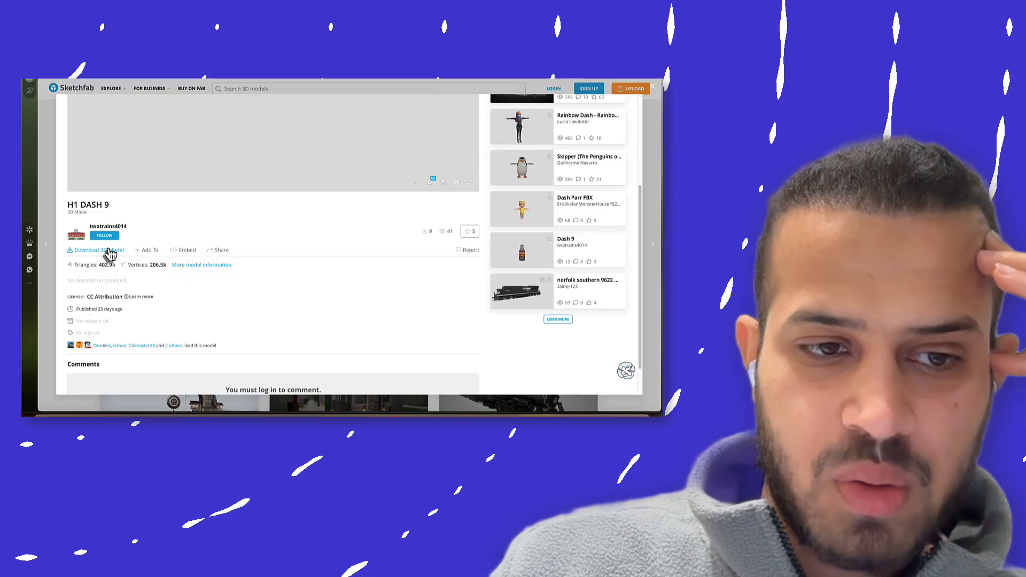
{"action": "mouse_move", "coordinate": [524, 169]}
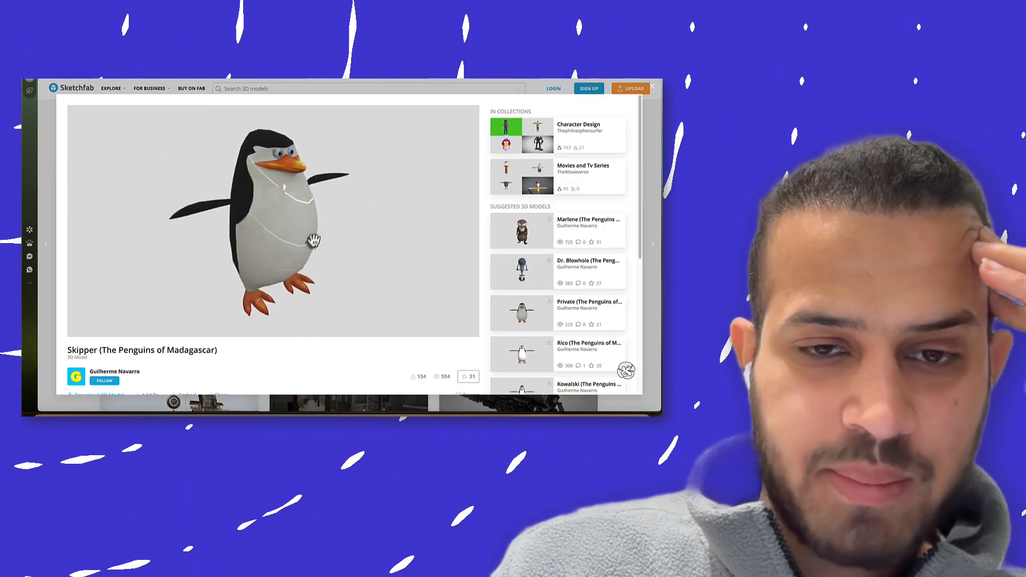
Step: Scroll Skipper's page to Marlene (The Penguins of Madagascar) in Suggested 3D Models
{"action": "scroll", "scroll_direction": "down", "scroll_amount": 3}
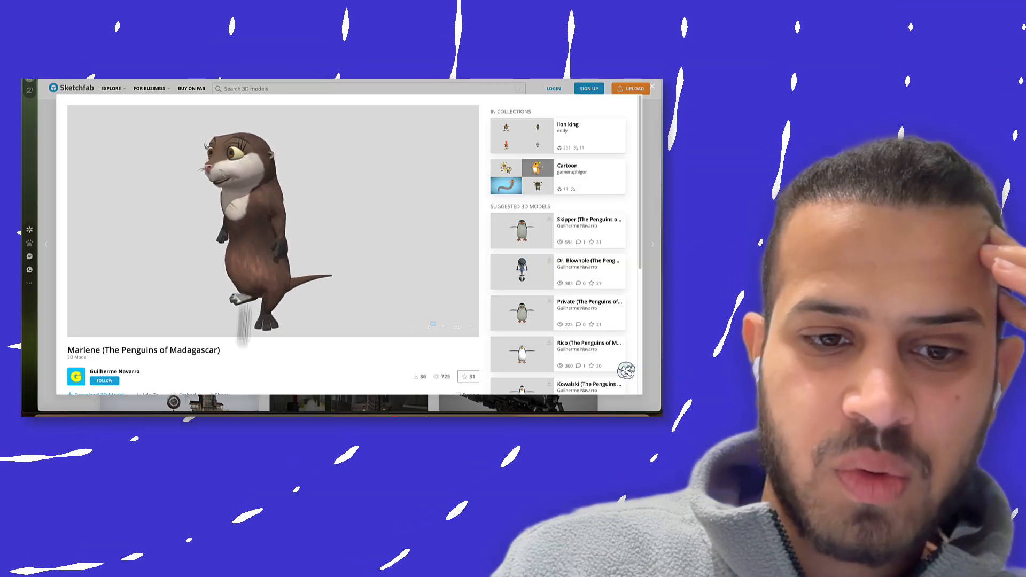
Step: Try downloading Marlene, dismiss the login prompt, and open the Dandys World Boxten model
{"action": "left_click", "coordinate": [553, 88]}
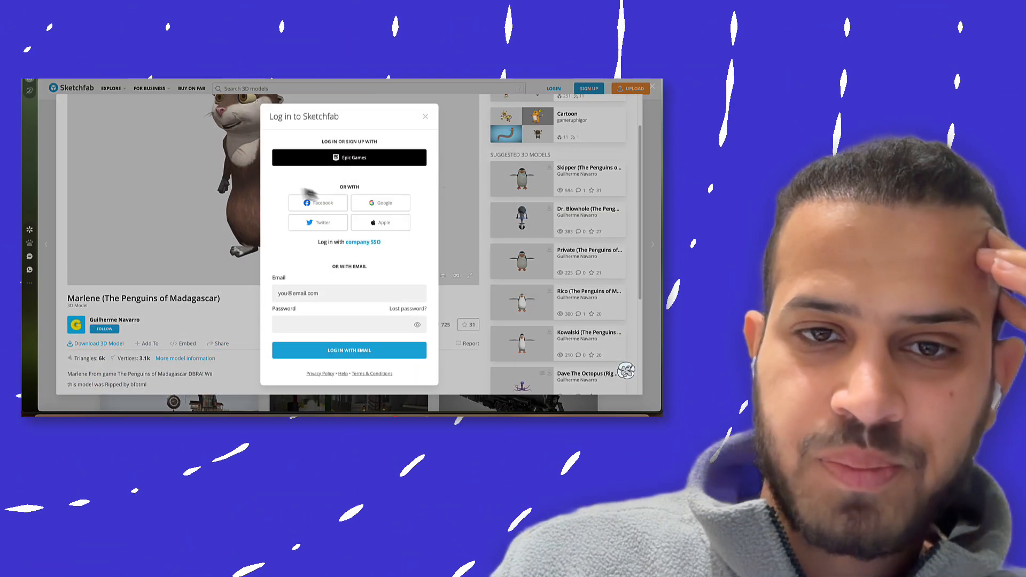
{"action": "left_click", "coordinate": [426, 116]}
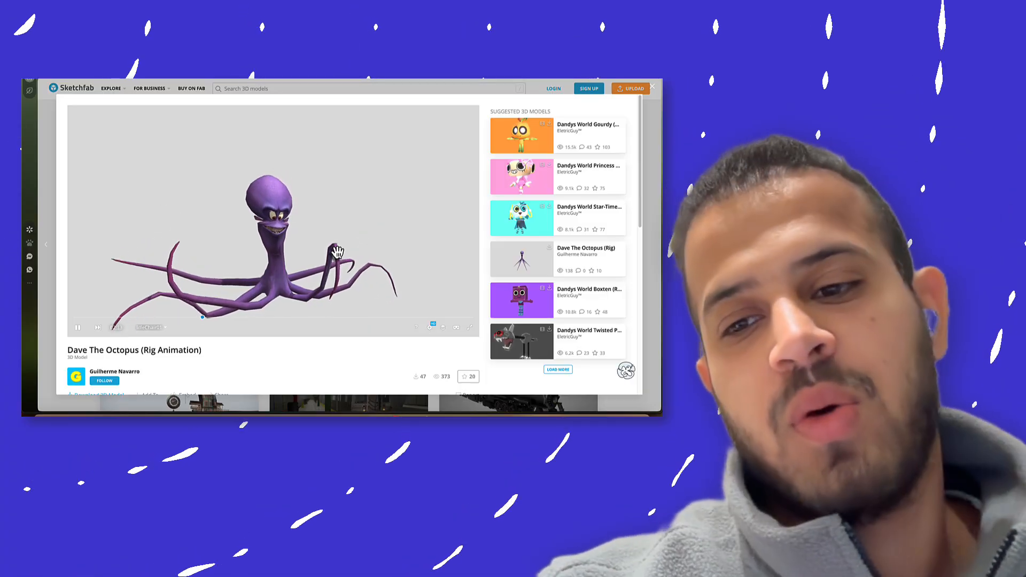
{"action": "left_click", "coordinate": [522, 301]}
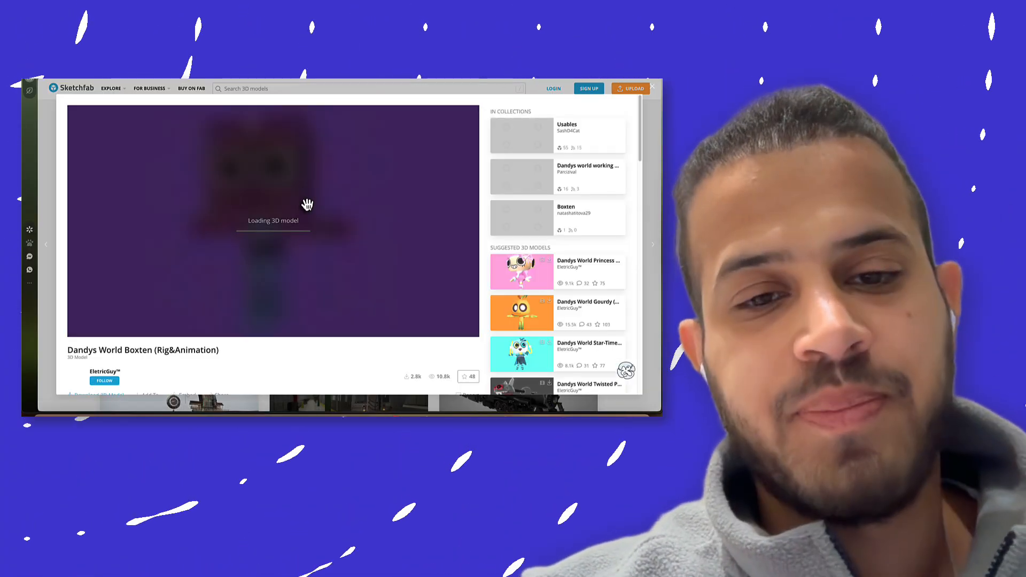